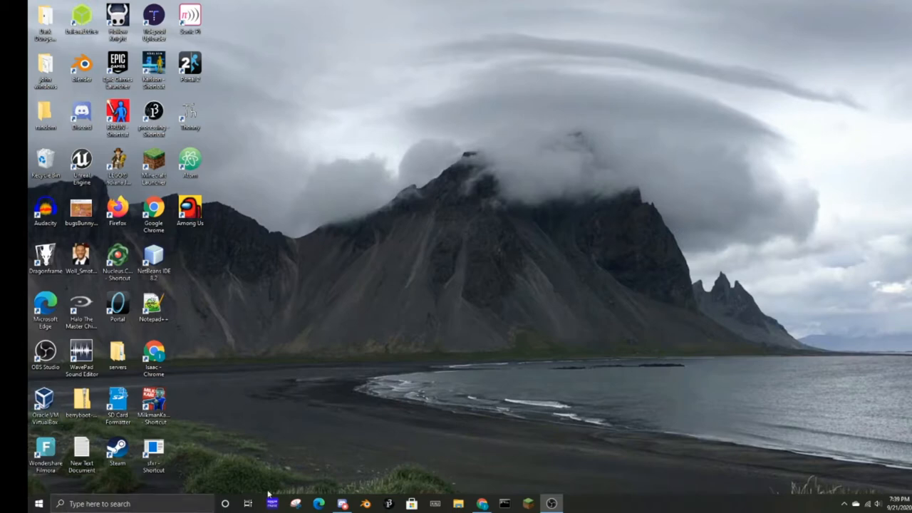
{"action": "mouse_move", "coordinate": [359, 216]}
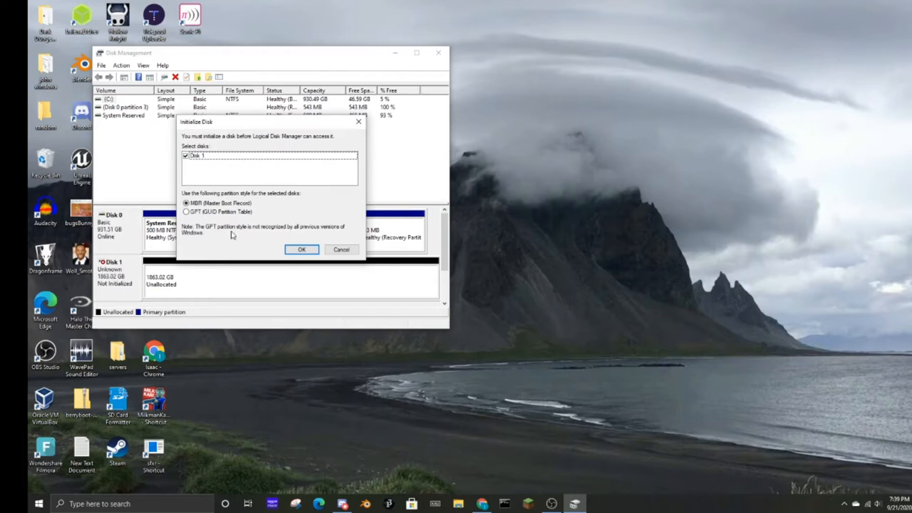
{"action": "mouse_move", "coordinate": [280, 167]}
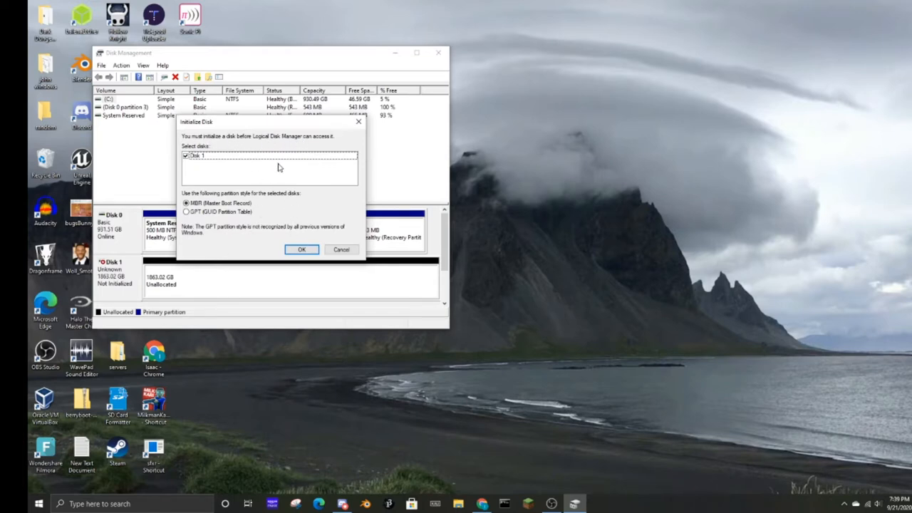
{"action": "mouse_move", "coordinate": [297, 131]}
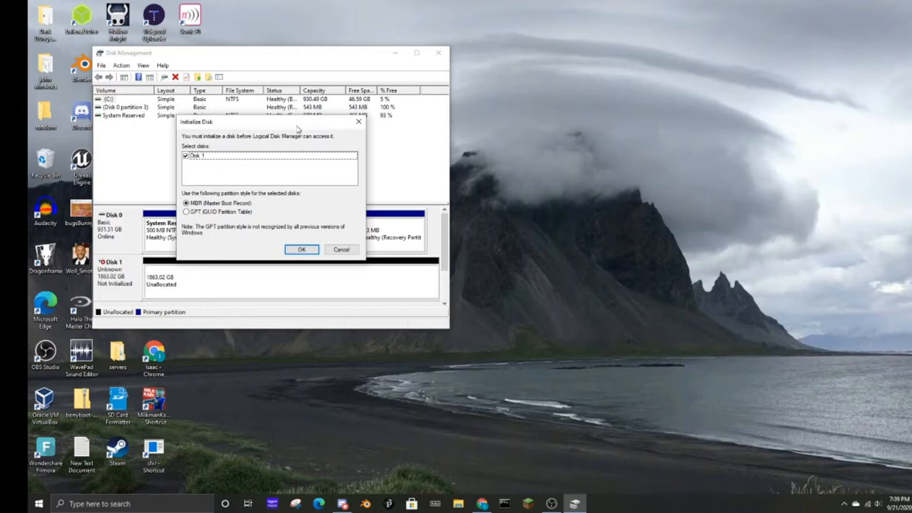
{"action": "mouse_move", "coordinate": [216, 231]}
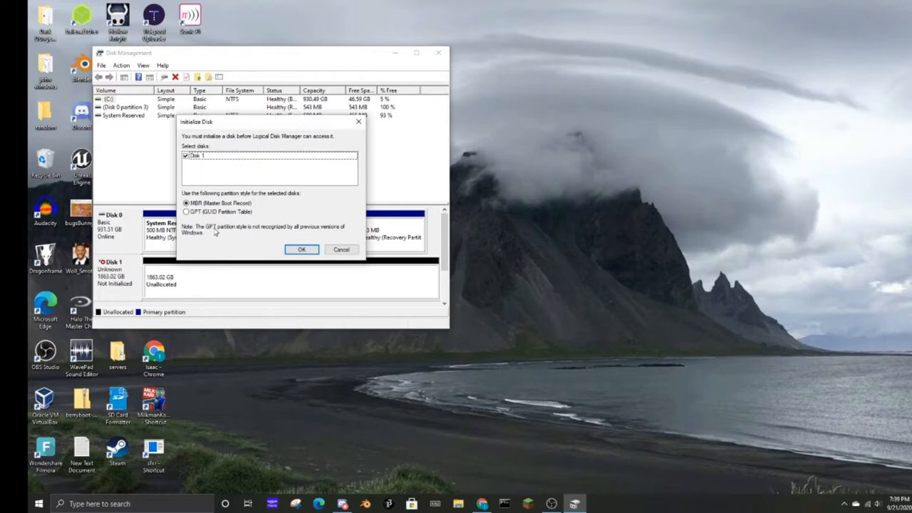
{"action": "mouse_move", "coordinate": [290, 202]}
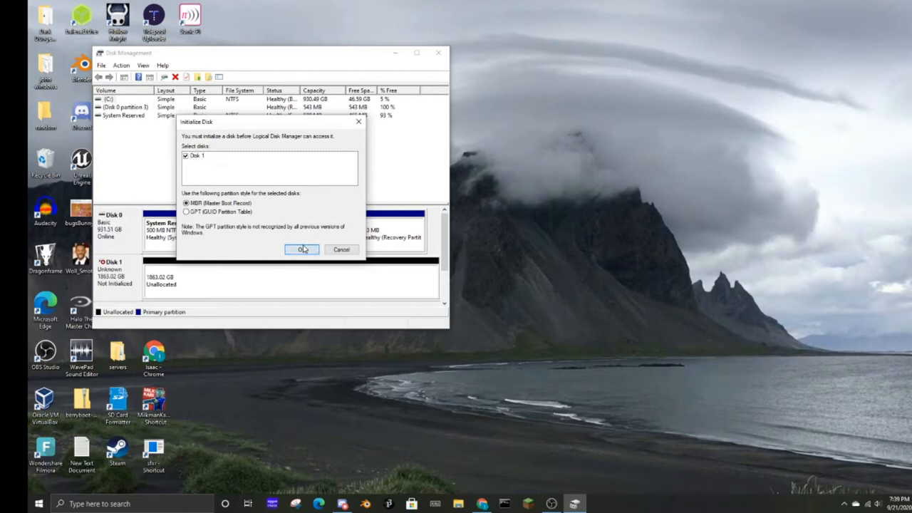
Initialize Disk 1 with the MBR partition style so it comes online as unallocated space
{"action": "left_click", "coordinate": [302, 249]}
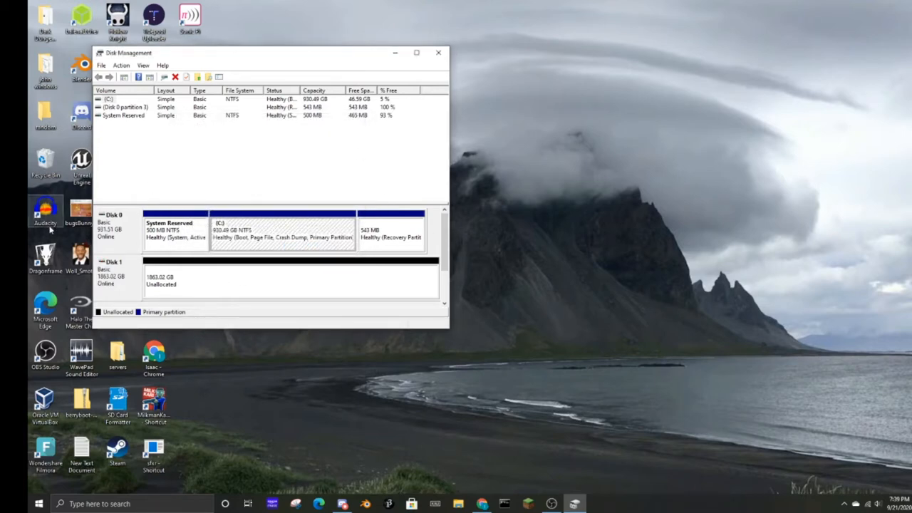
{"action": "mouse_move", "coordinate": [108, 248]}
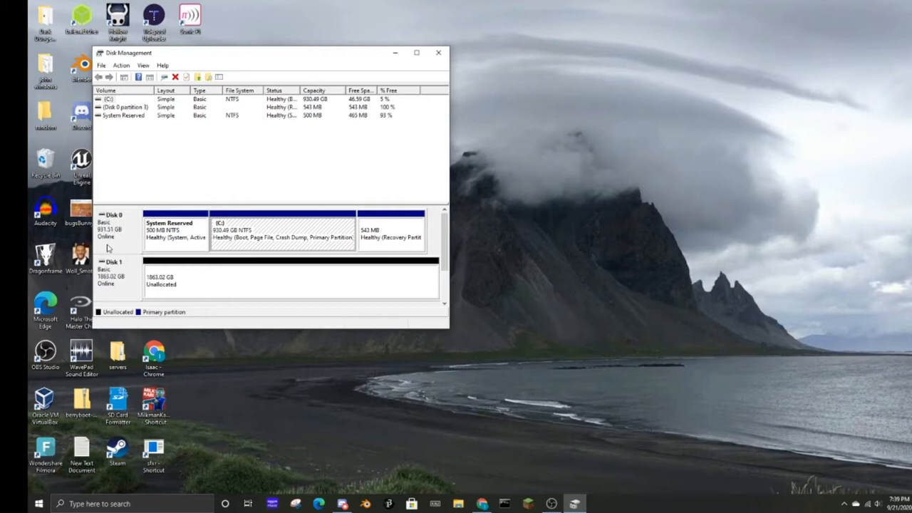
{"action": "mouse_move", "coordinate": [364, 228]}
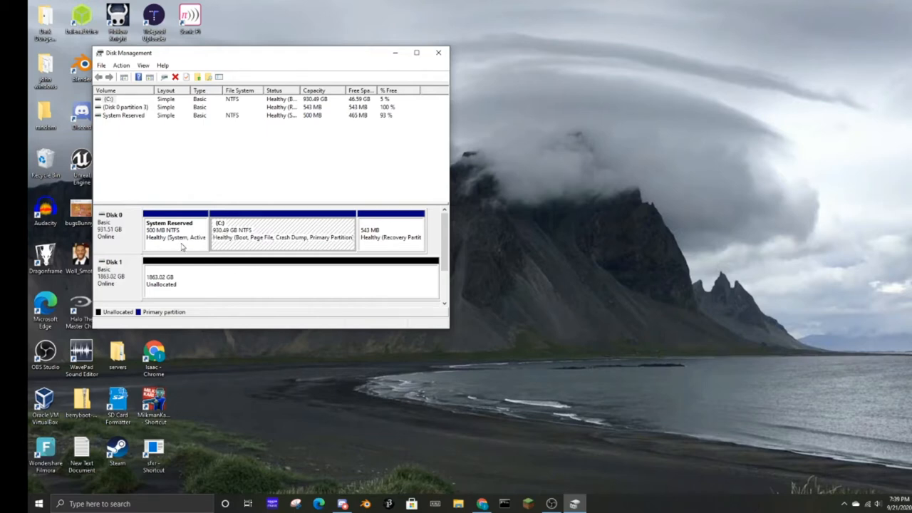
{"action": "mouse_move", "coordinate": [183, 245]}
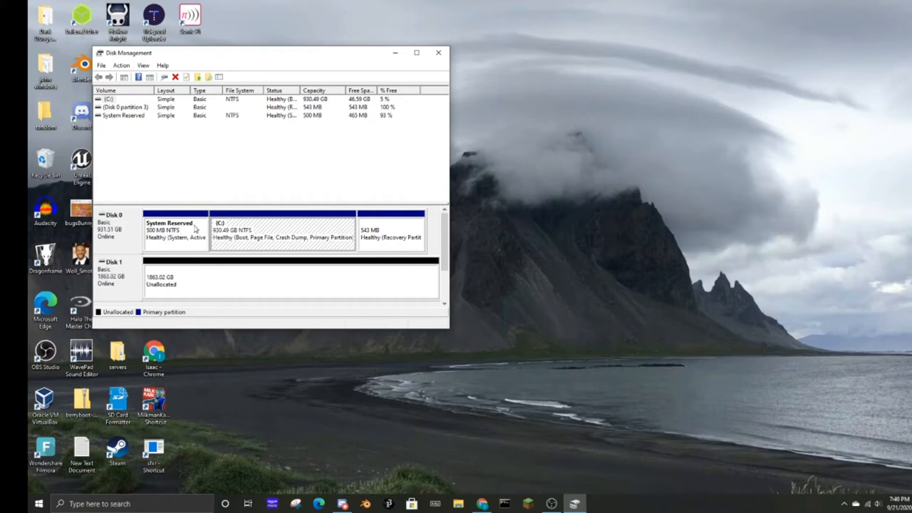
{"action": "mouse_move", "coordinate": [191, 298]}
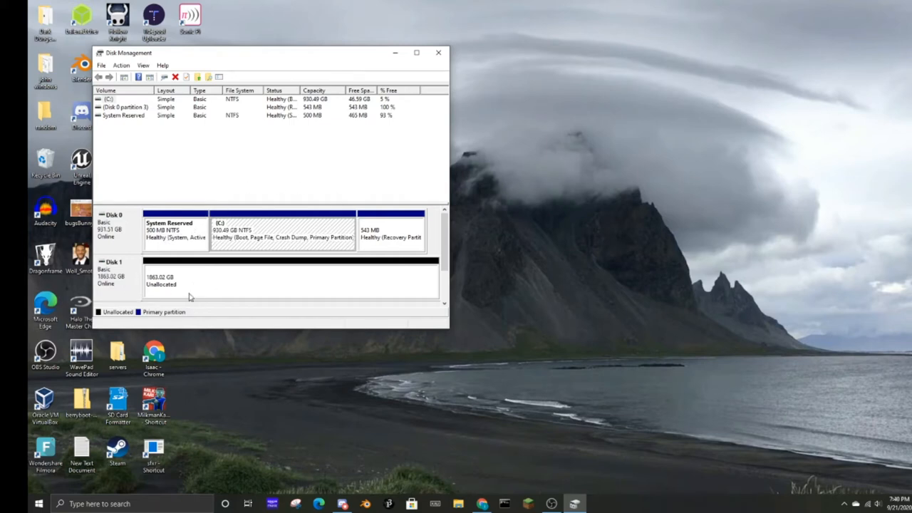
{"action": "mouse_move", "coordinate": [248, 268]}
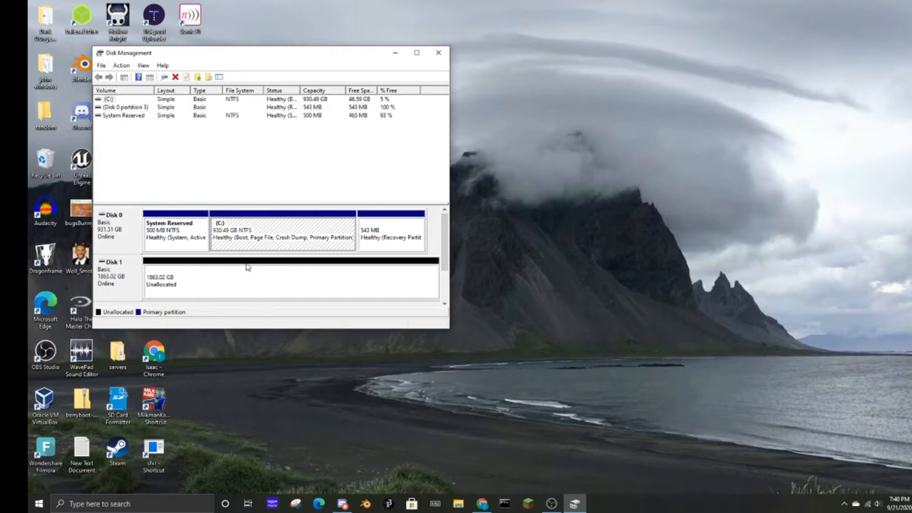
{"action": "mouse_move", "coordinate": [248, 288]}
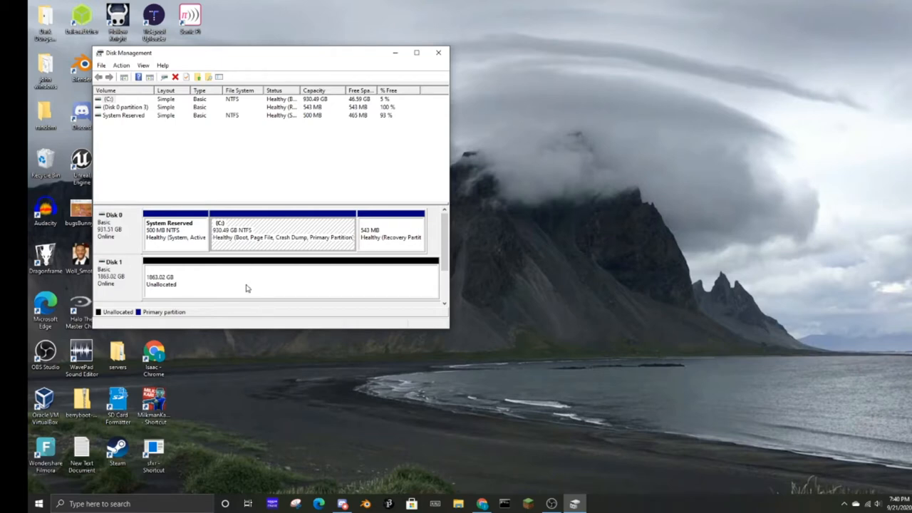
Maximize the Disk Management window to see both disks clearly
{"action": "left_click", "coordinate": [416, 51]}
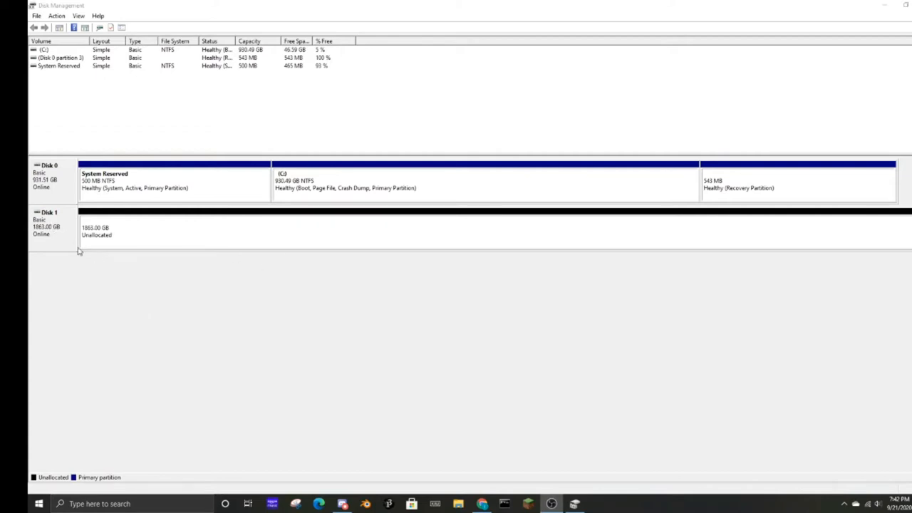
{"action": "mouse_move", "coordinate": [97, 229]}
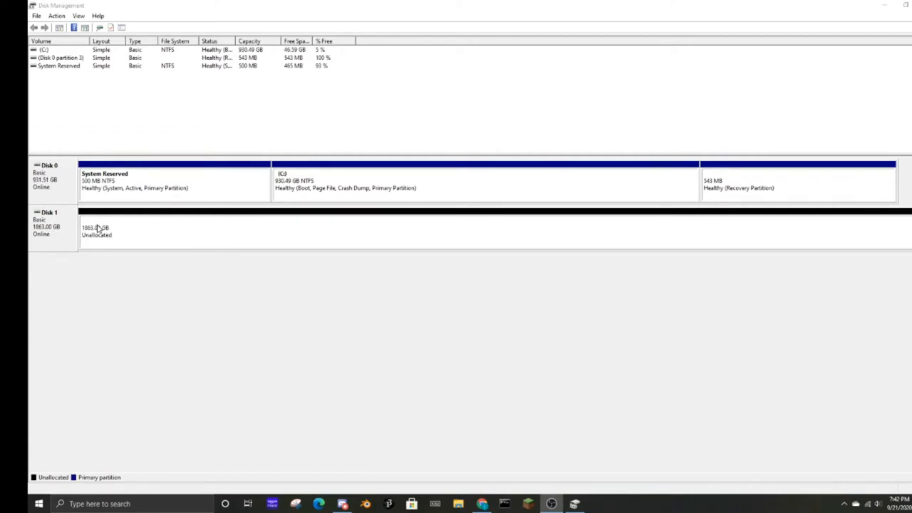
{"action": "mouse_move", "coordinate": [41, 255]}
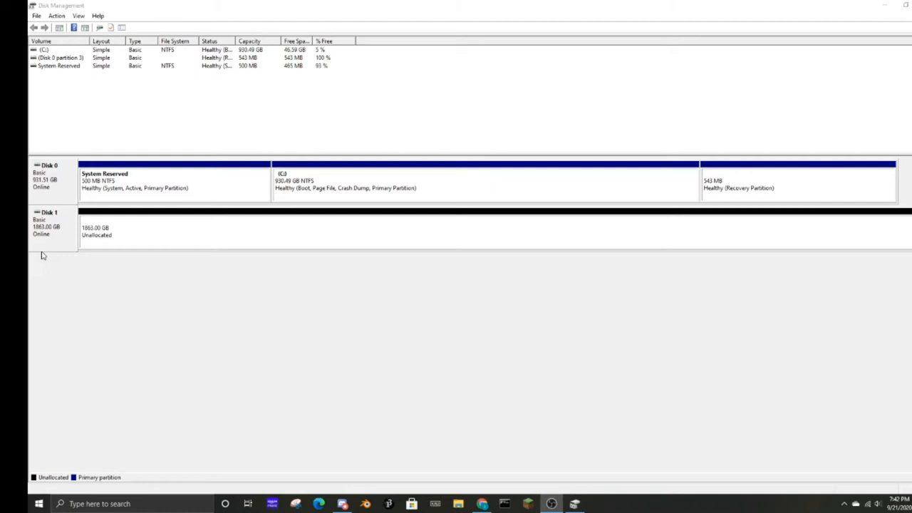
{"action": "right_click", "coordinate": [50, 227]}
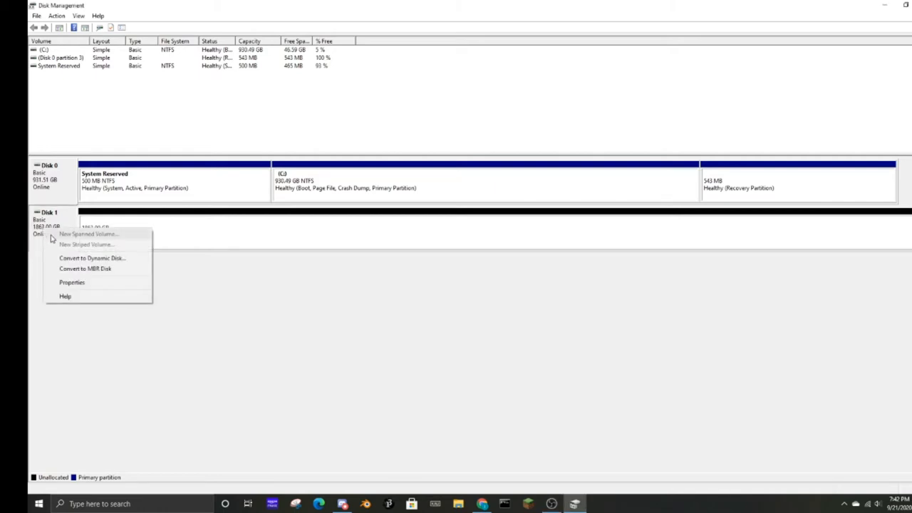
{"action": "mouse_move", "coordinate": [131, 279]}
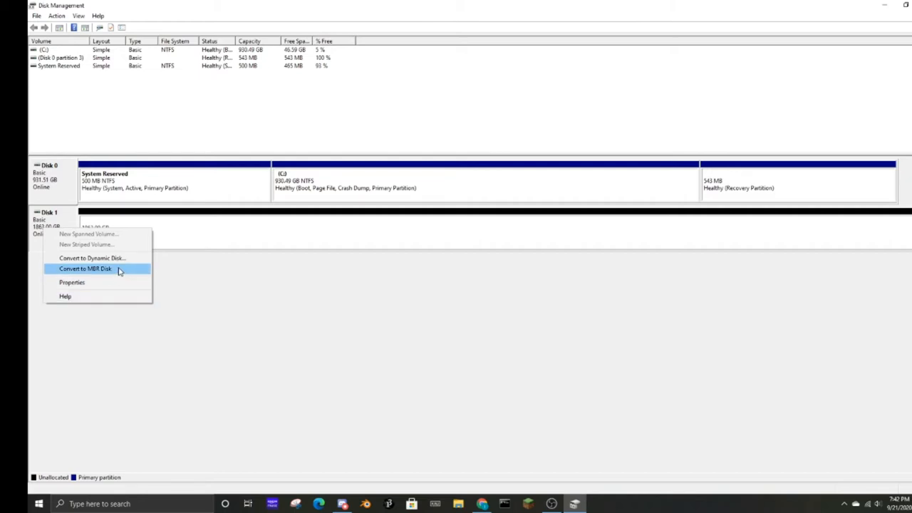
{"action": "mouse_move", "coordinate": [124, 270]}
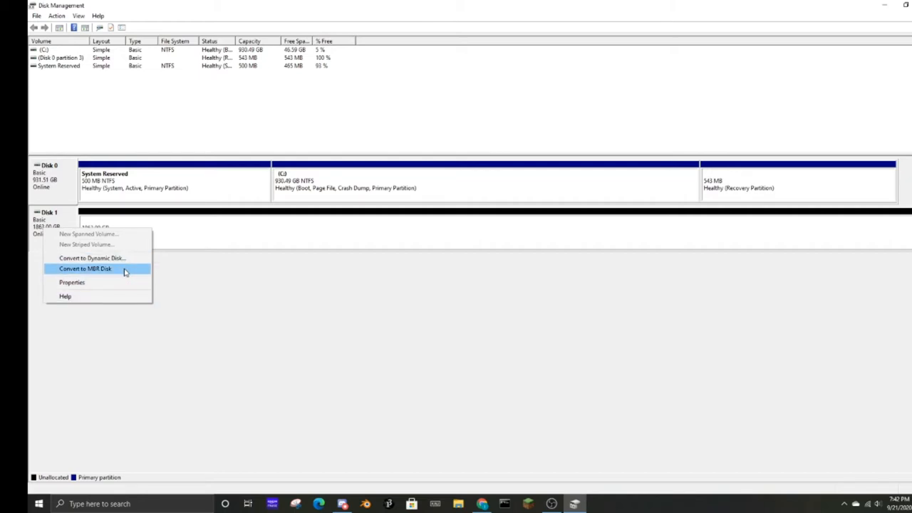
{"action": "mouse_move", "coordinate": [137, 270]}
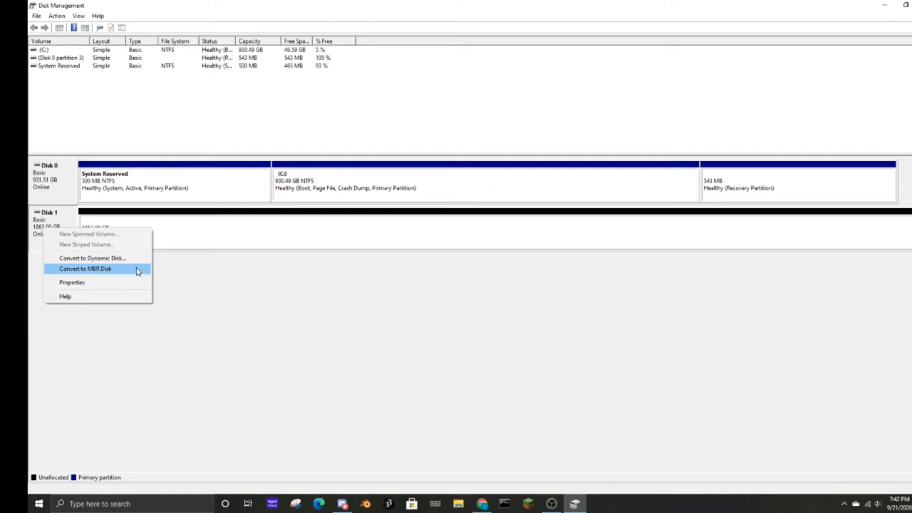
{"action": "mouse_move", "coordinate": [69, 256]}
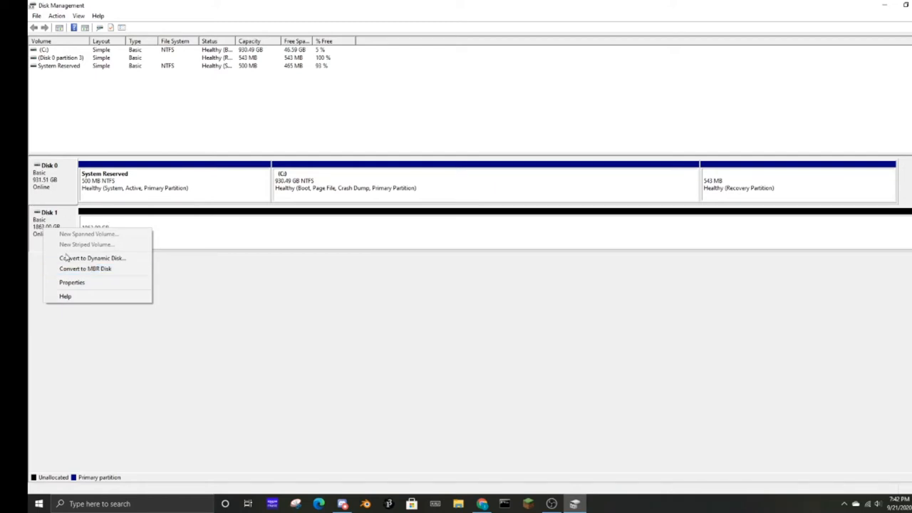
{"action": "mouse_move", "coordinate": [117, 278]}
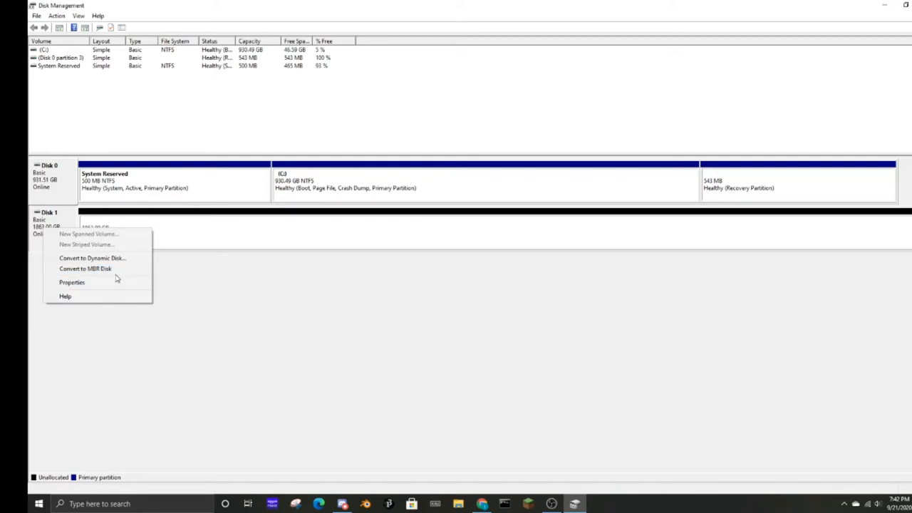
{"action": "mouse_move", "coordinate": [168, 302]}
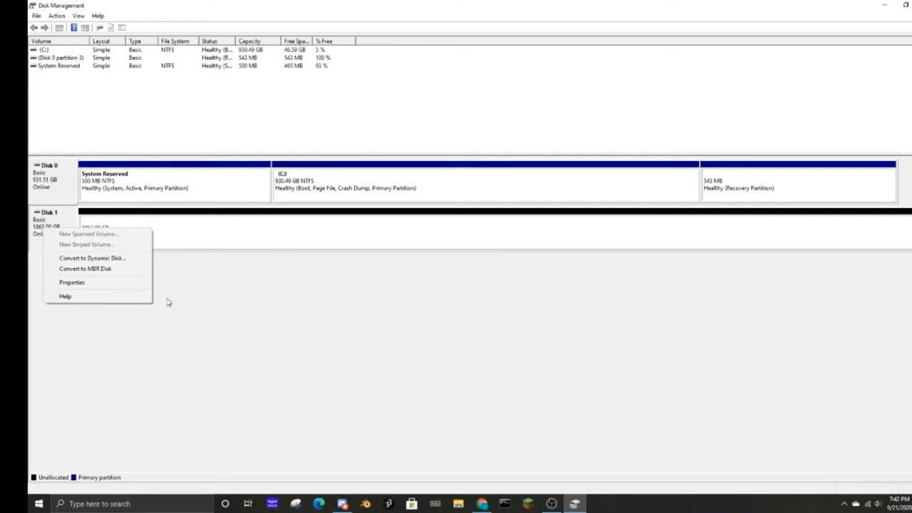
{"action": "mouse_move", "coordinate": [270, 317]}
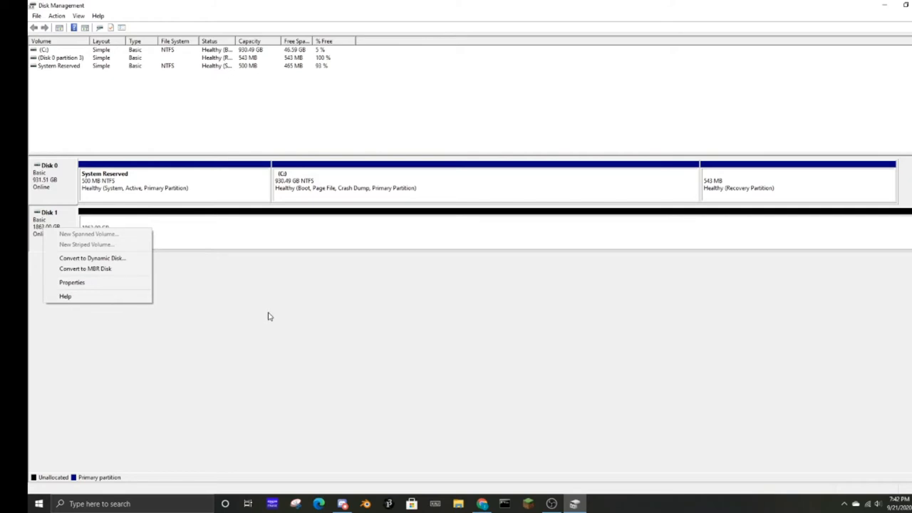
{"action": "mouse_move", "coordinate": [274, 299]}
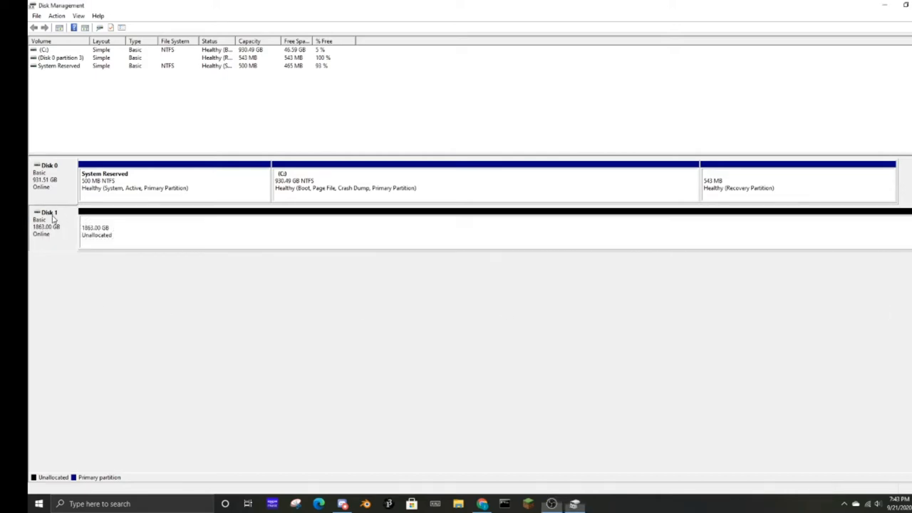
{"action": "mouse_move", "coordinate": [392, 253]}
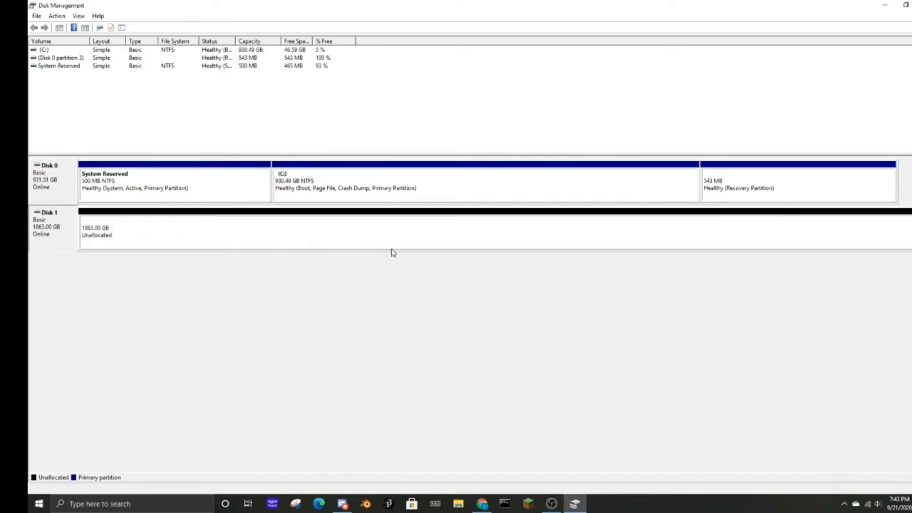
Start a new simple volume on the unallocated space using the full available size
{"action": "left_click", "coordinate": [363, 235]}
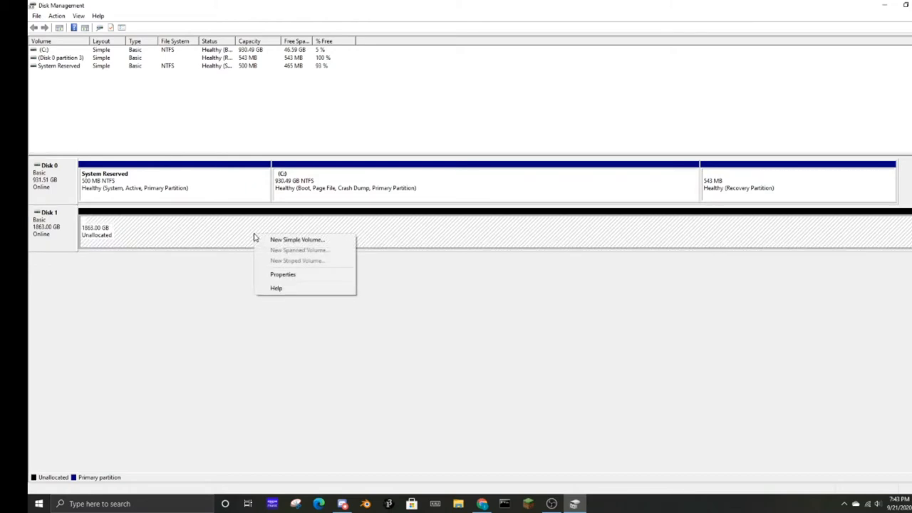
{"action": "left_click", "coordinate": [296, 240]}
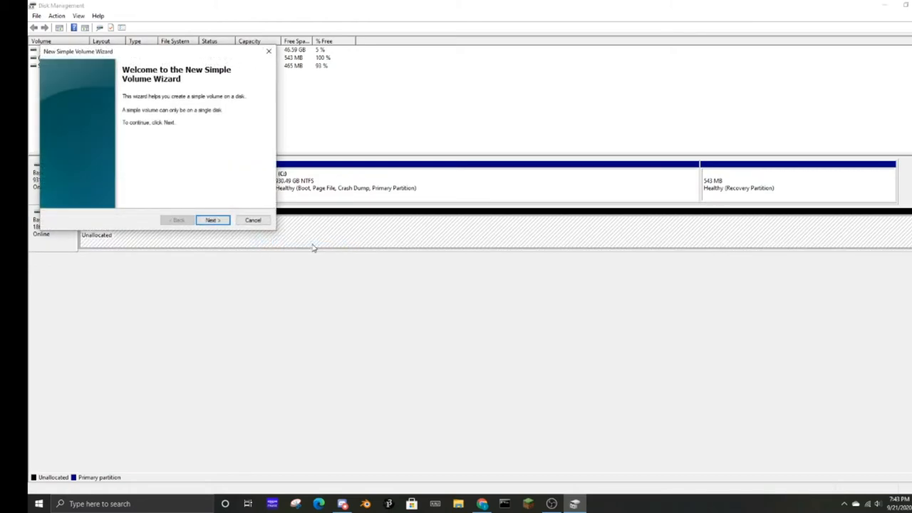
{"action": "mouse_move", "coordinate": [214, 234]}
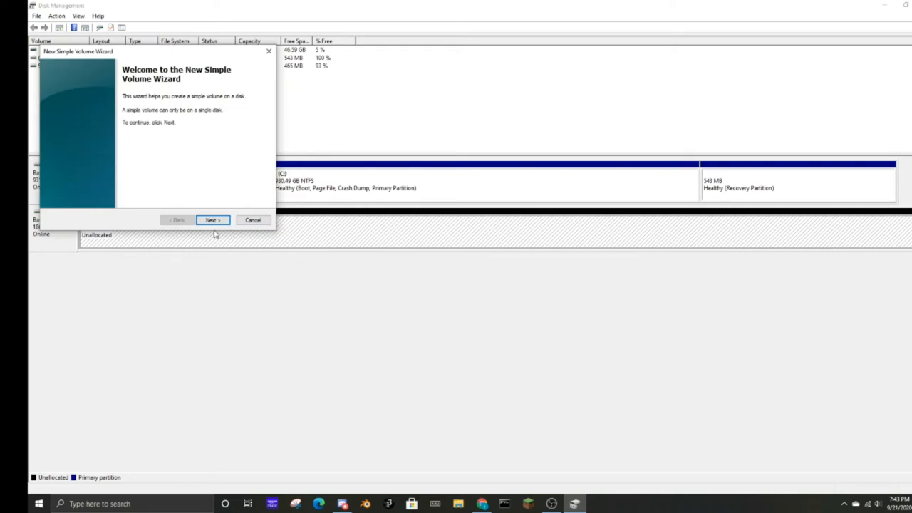
{"action": "left_click", "coordinate": [213, 220]}
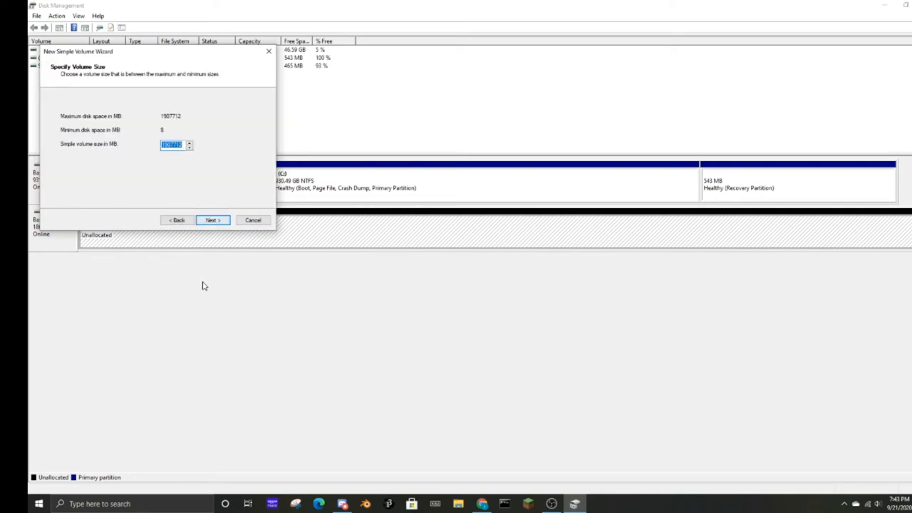
{"action": "mouse_move", "coordinate": [322, 200]}
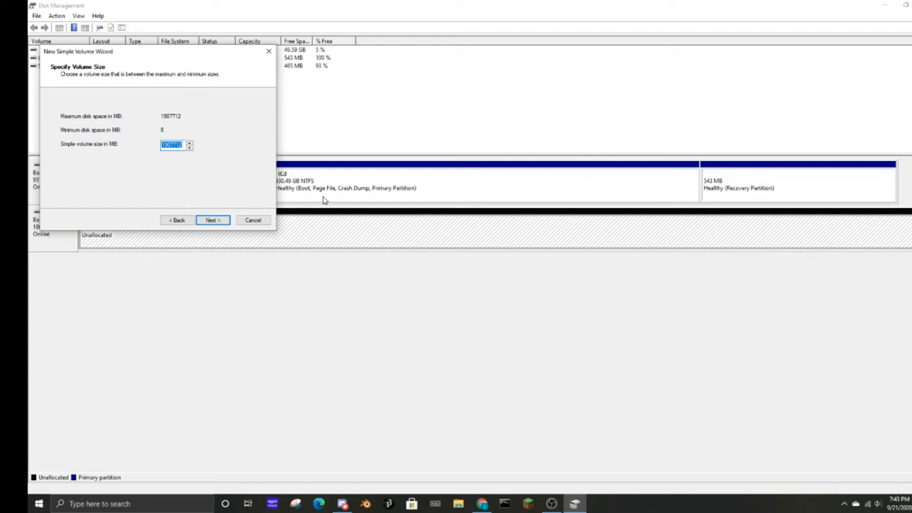
{"action": "mouse_move", "coordinate": [242, 199]}
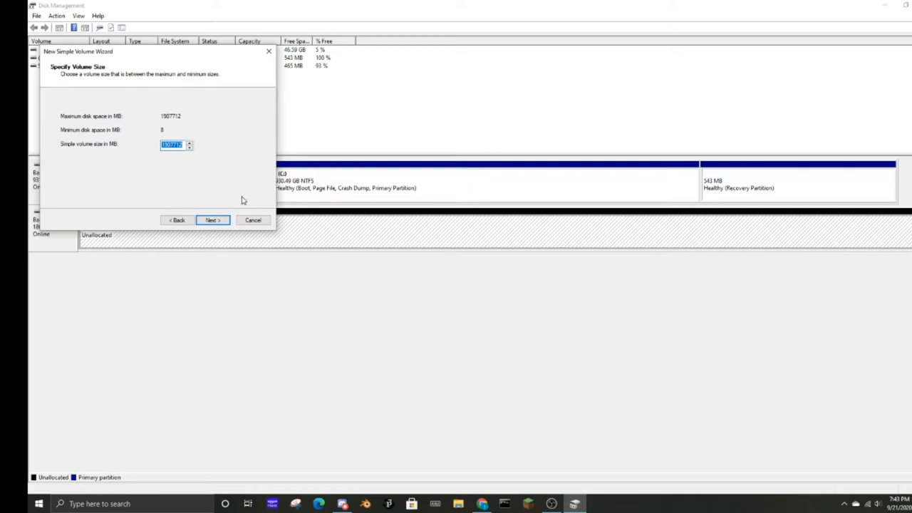
{"action": "left_click", "coordinate": [212, 220]}
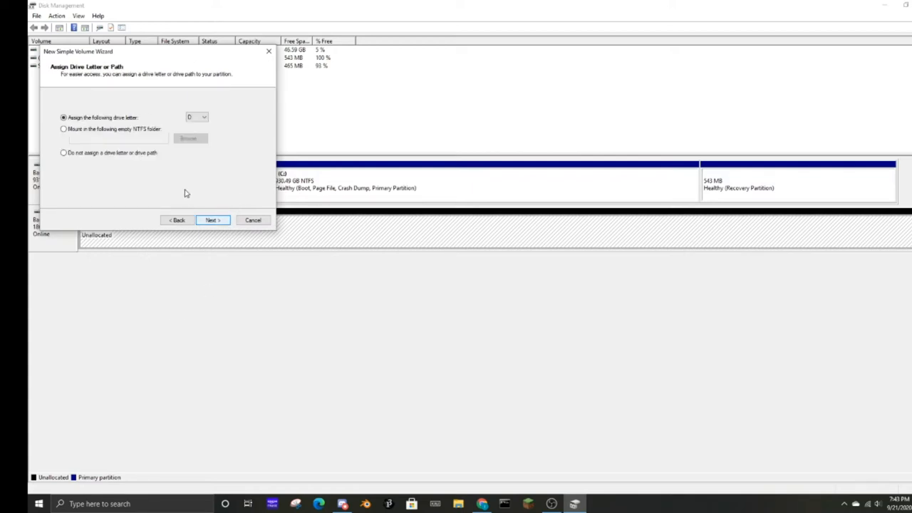
Assign drive letter E, keep NTFS quick format as 'New Volume', and finish the wizard
{"action": "left_click", "coordinate": [202, 117]}
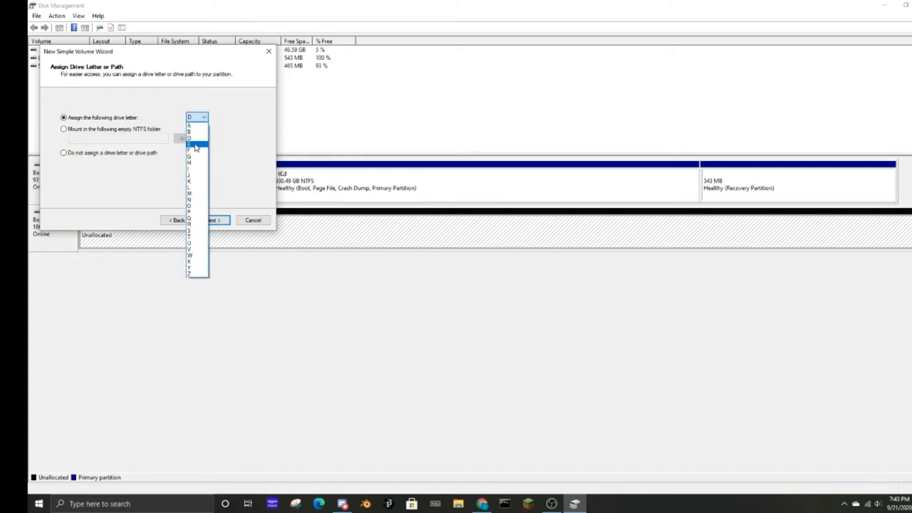
{"action": "mouse_move", "coordinate": [194, 136]}
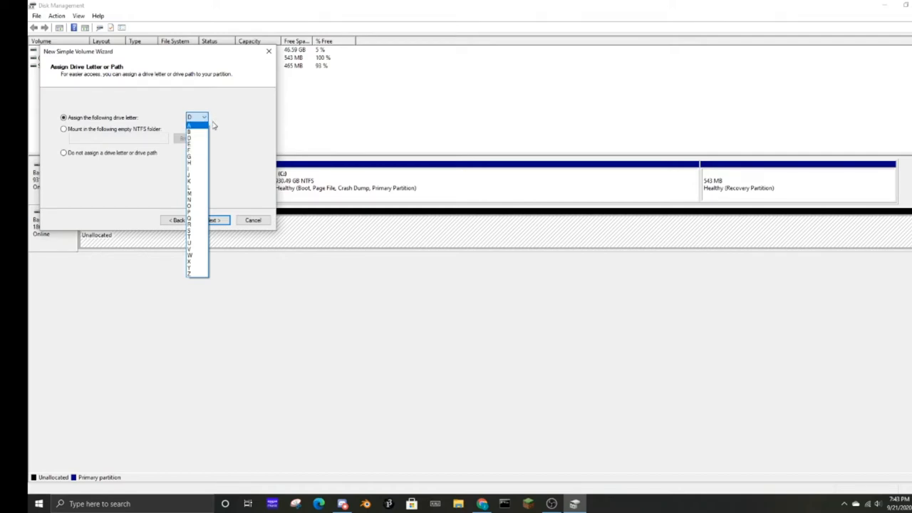
{"action": "left_click", "coordinate": [188, 146]}
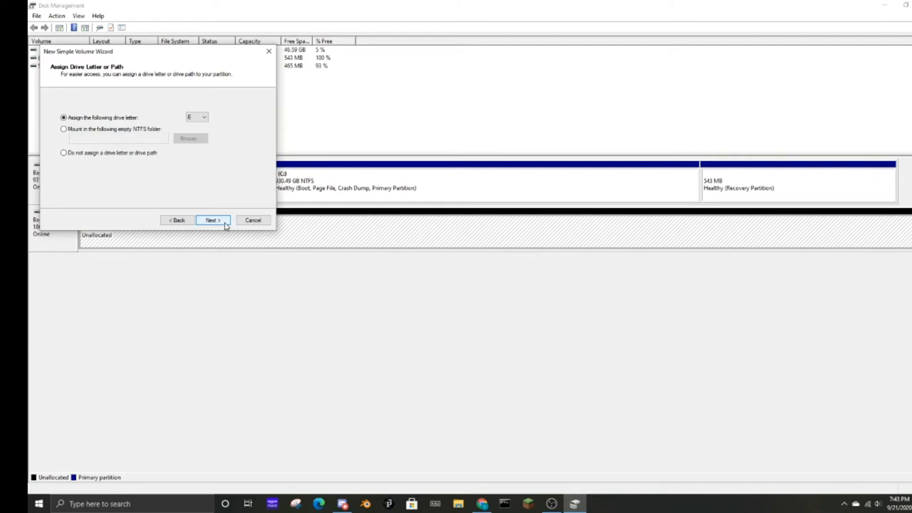
{"action": "left_click", "coordinate": [212, 219]}
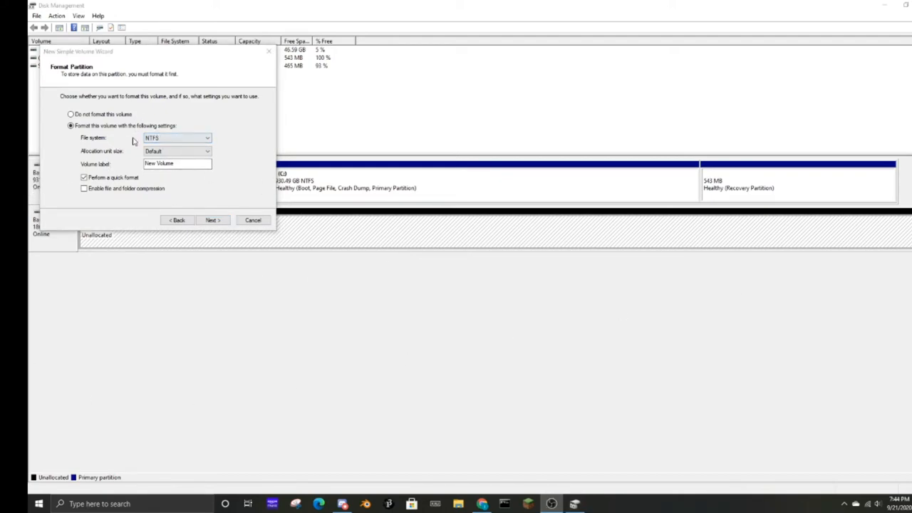
{"action": "mouse_move", "coordinate": [235, 182]}
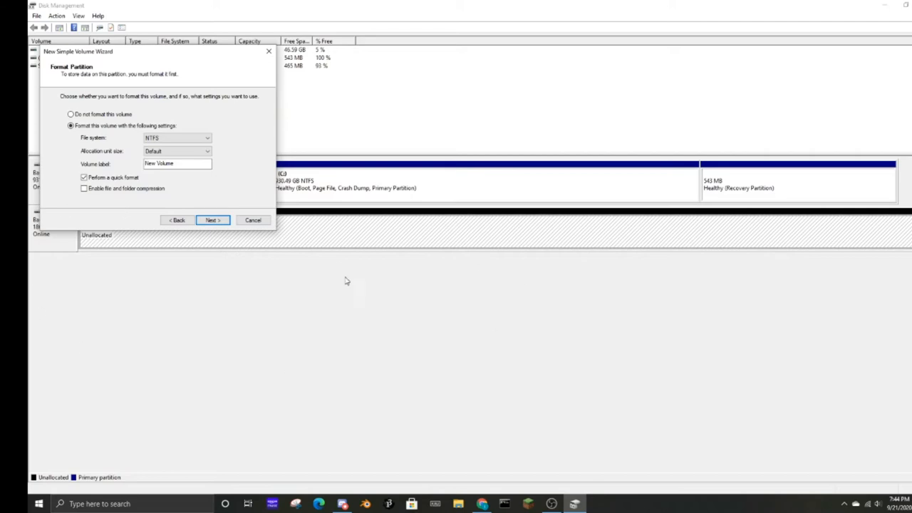
{"action": "mouse_move", "coordinate": [180, 191]}
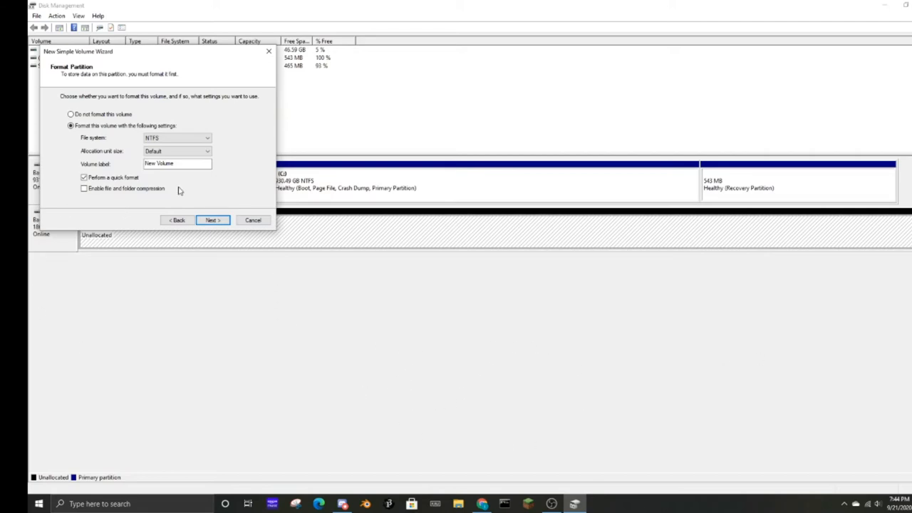
{"action": "mouse_move", "coordinate": [150, 115]}
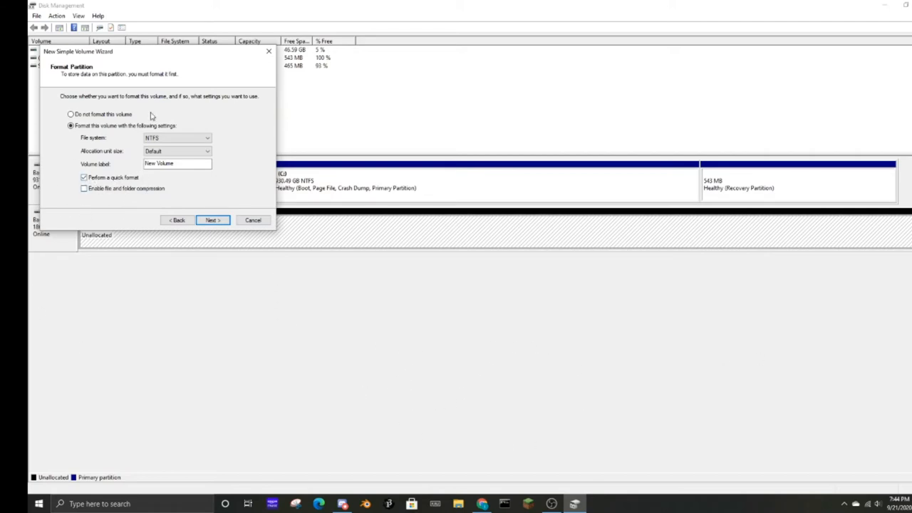
{"action": "mouse_move", "coordinate": [103, 231]}
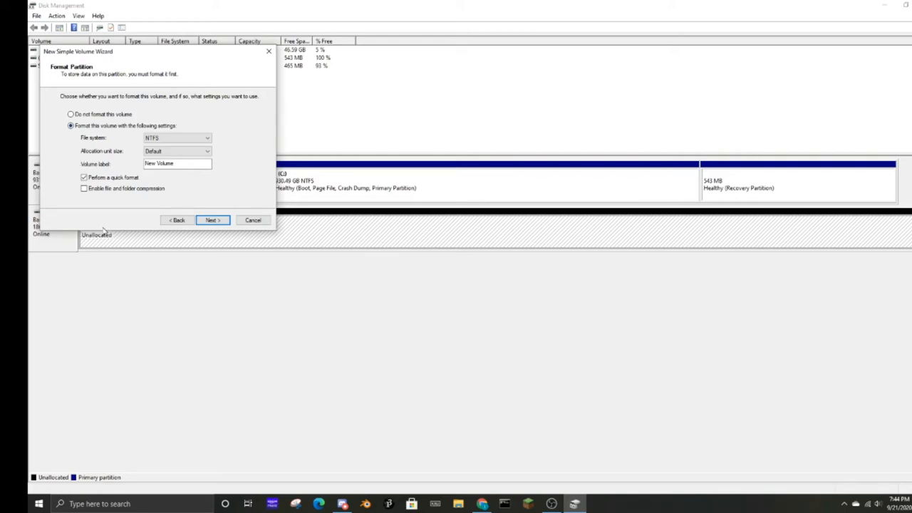
{"action": "mouse_move", "coordinate": [129, 202]}
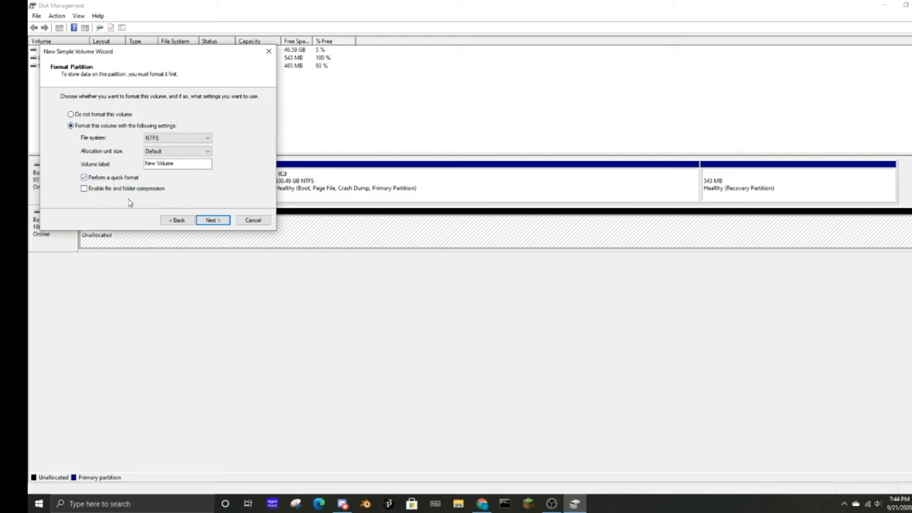
{"action": "mouse_move", "coordinate": [219, 243]}
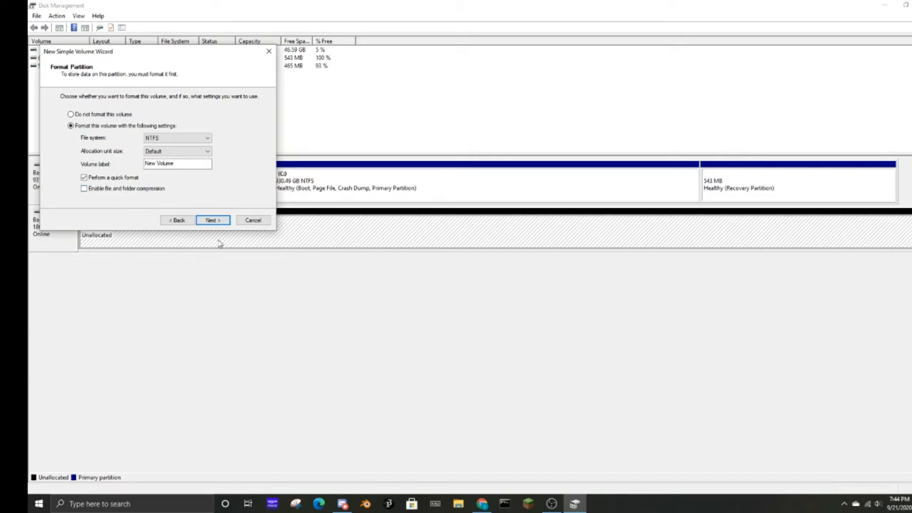
{"action": "mouse_move", "coordinate": [223, 236]}
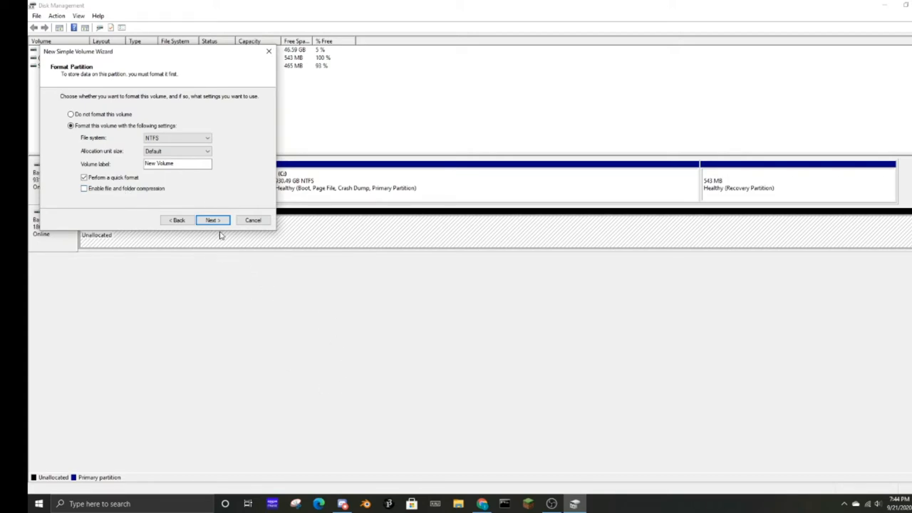
{"action": "left_click", "coordinate": [213, 219]}
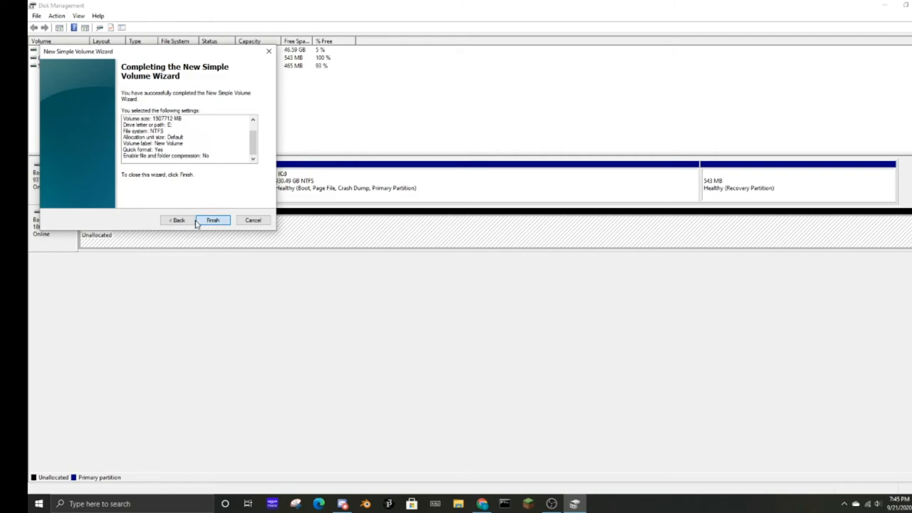
{"action": "left_click", "coordinate": [212, 219]}
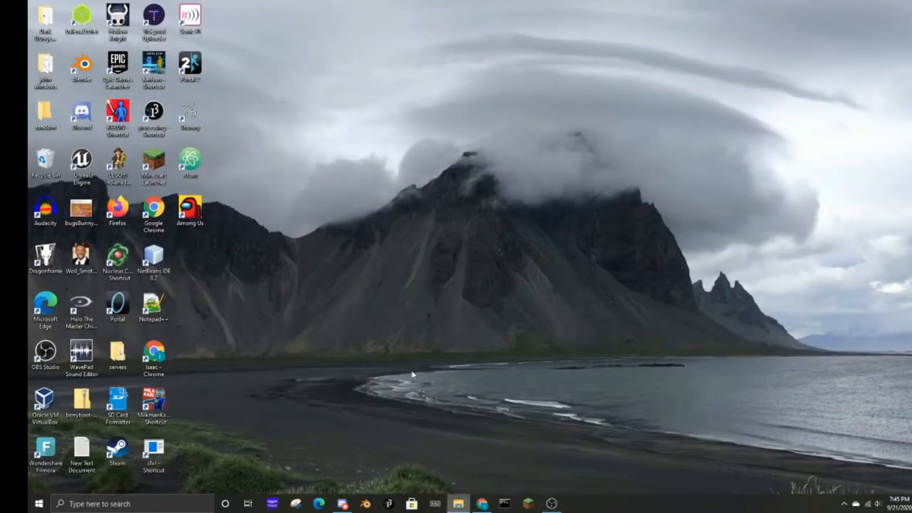
Briefly view the drives in File Explorer, then close it back to the desktop
{"action": "left_click", "coordinate": [459, 504]}
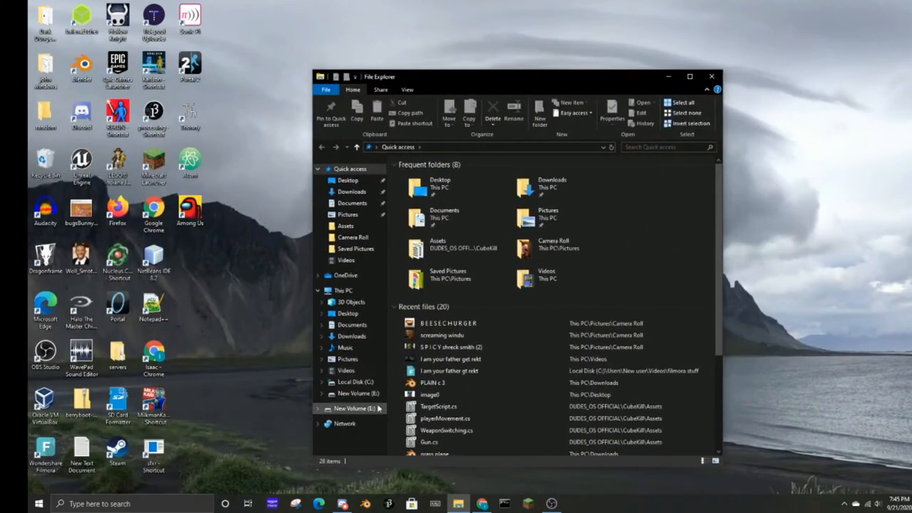
{"action": "left_click", "coordinate": [354, 394]}
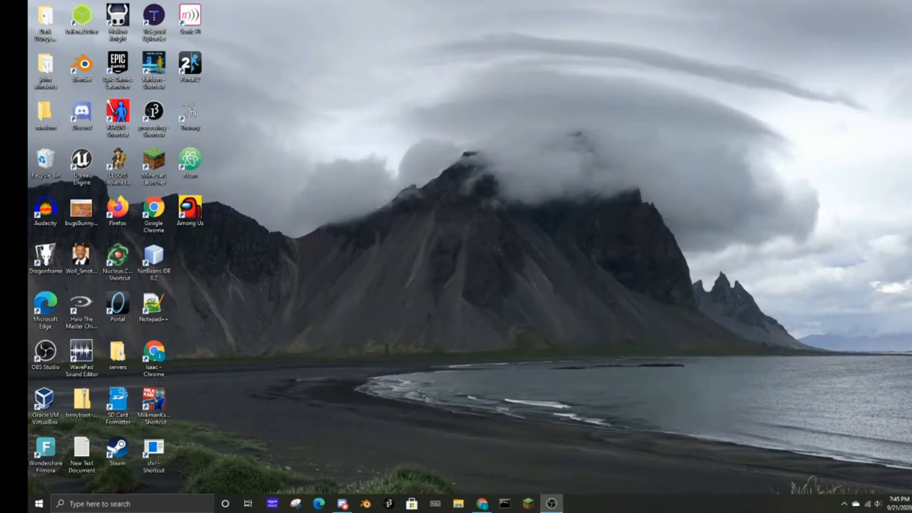
{"action": "mouse_move", "coordinate": [402, 450]}
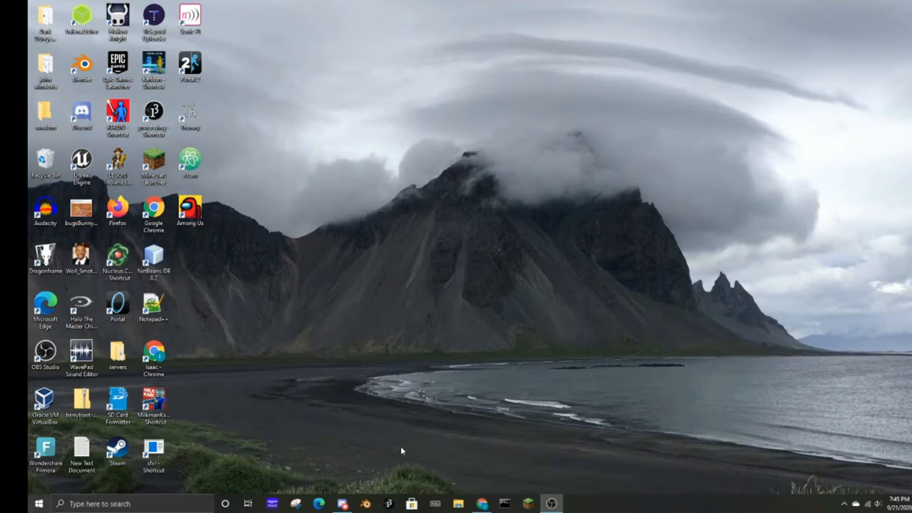
Launch Windows Settings maximized and go into the System category
{"action": "left_click", "coordinate": [11, 505]}
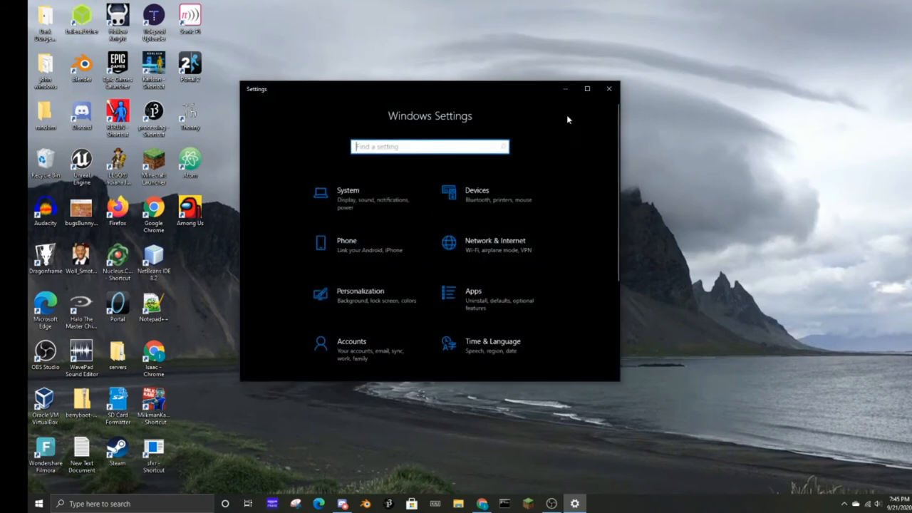
{"action": "left_click", "coordinate": [587, 89]}
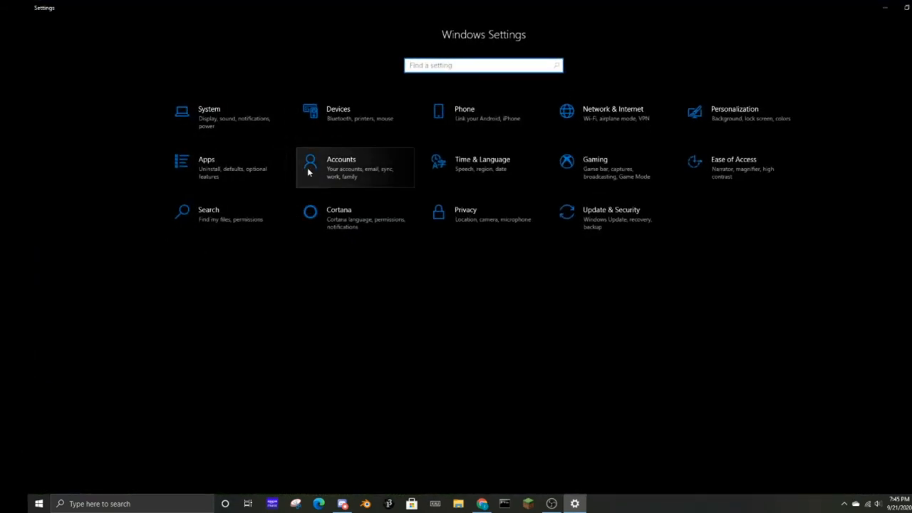
{"action": "mouse_move", "coordinate": [376, 150]}
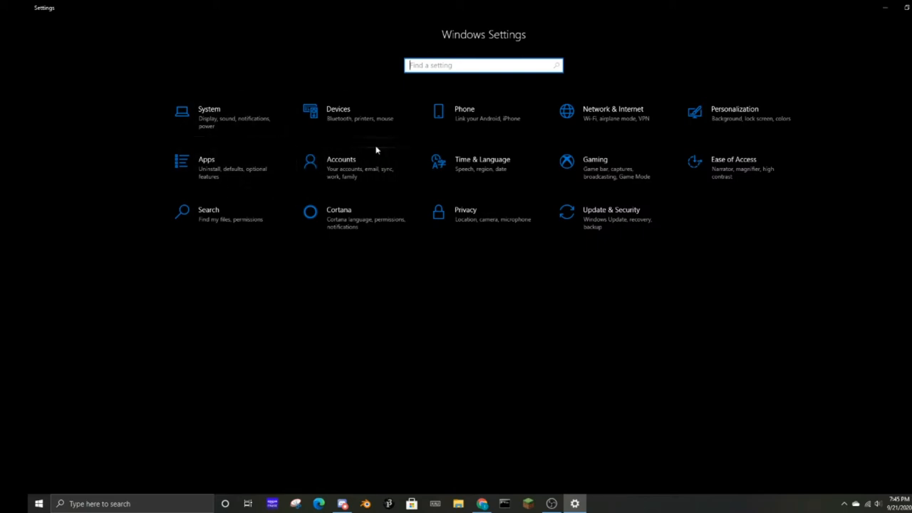
{"action": "mouse_move", "coordinate": [325, 149]}
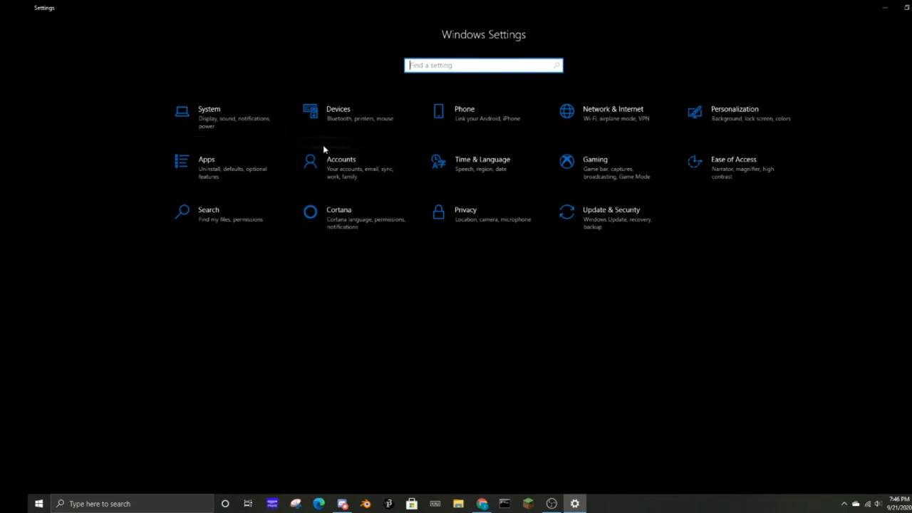
{"action": "mouse_move", "coordinate": [483, 216]}
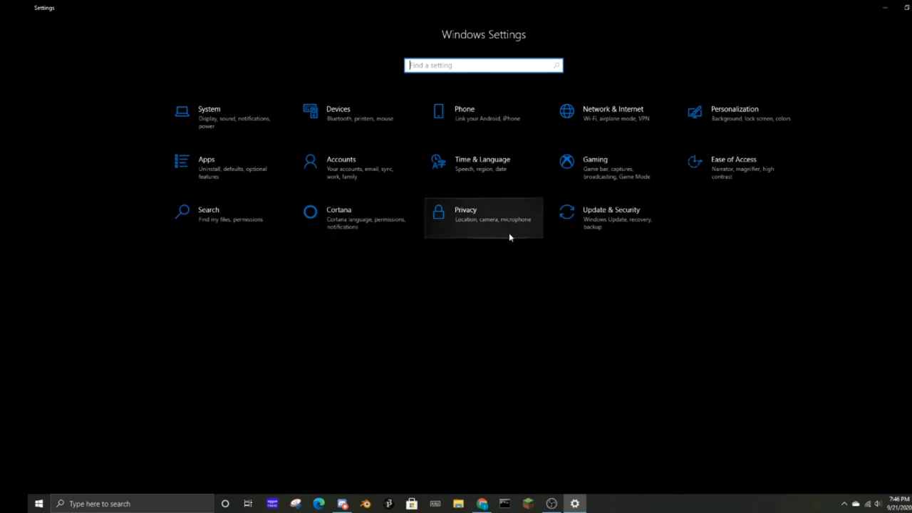
{"action": "mouse_move", "coordinate": [645, 160]}
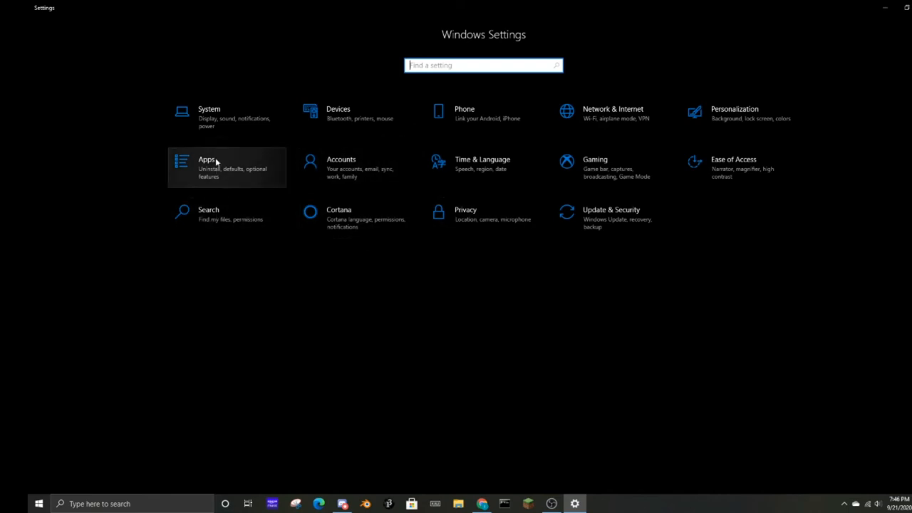
{"action": "mouse_move", "coordinate": [219, 139]}
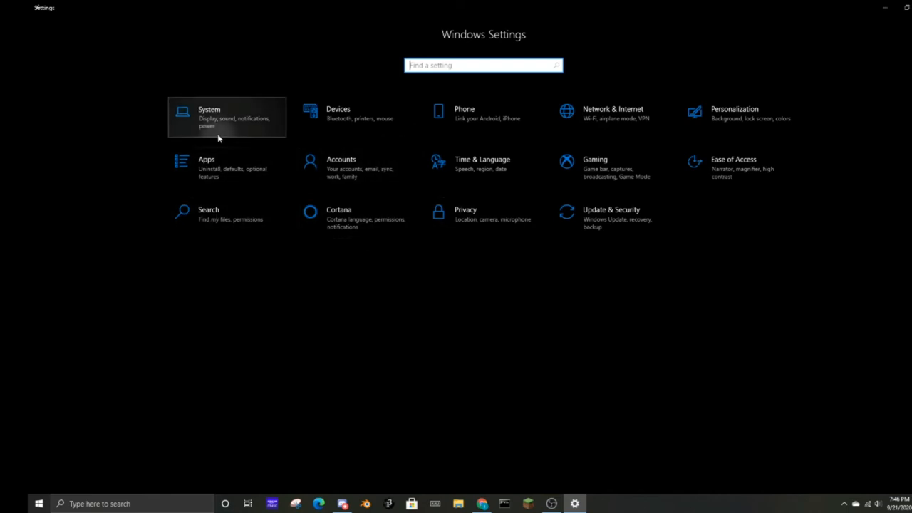
{"action": "left_click", "coordinate": [208, 114]}
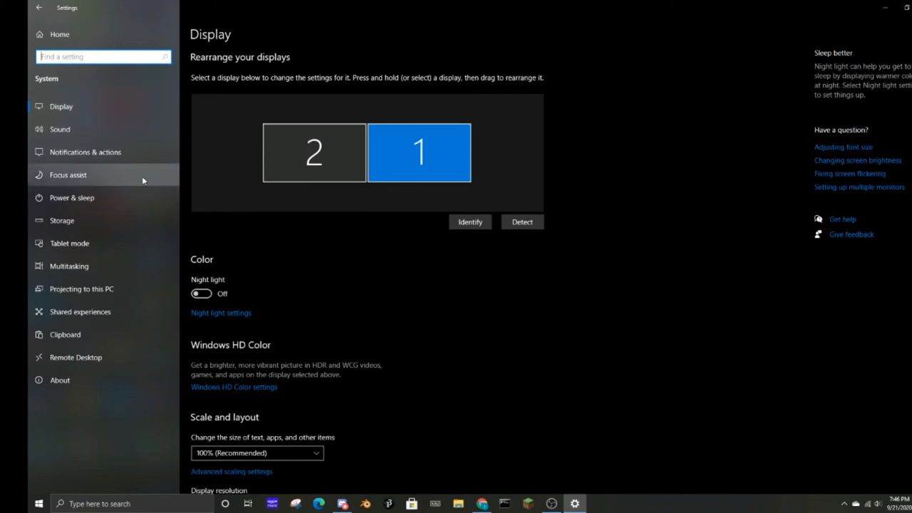
Show the Storage page with Local Disk (C:) usage breakdown
{"action": "left_click", "coordinate": [63, 219]}
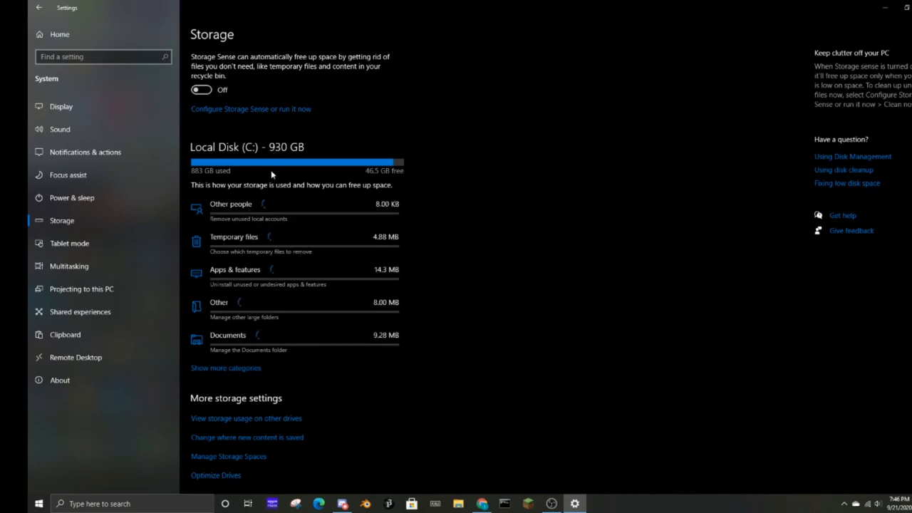
{"action": "mouse_move", "coordinate": [258, 177]}
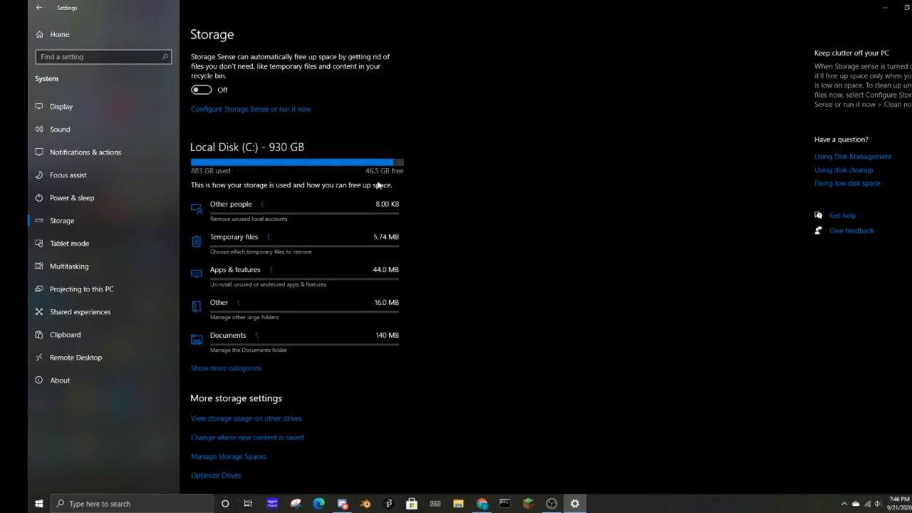
{"action": "mouse_move", "coordinate": [410, 305]}
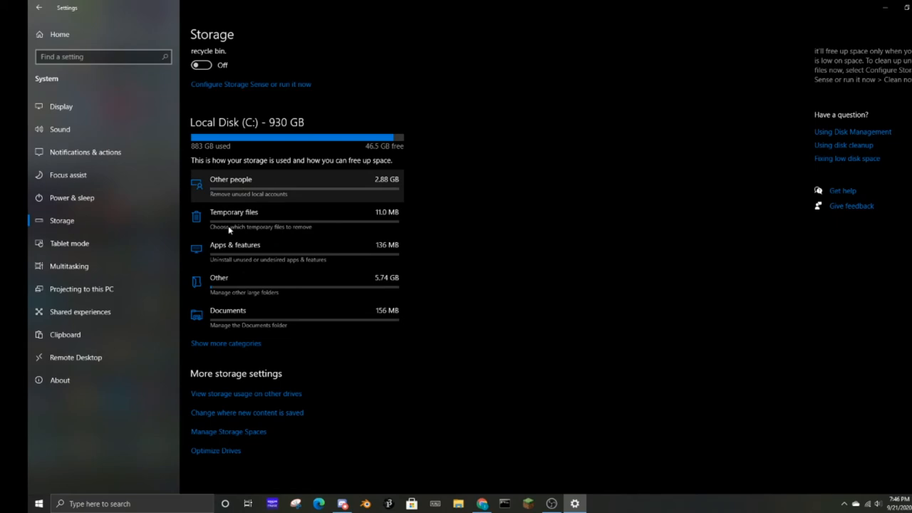
{"action": "mouse_move", "coordinate": [277, 388]}
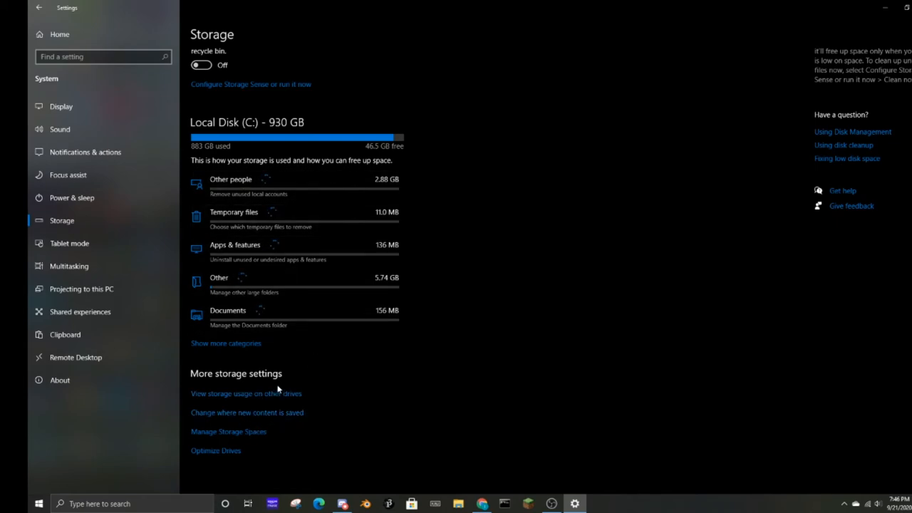
{"action": "mouse_move", "coordinate": [284, 424]}
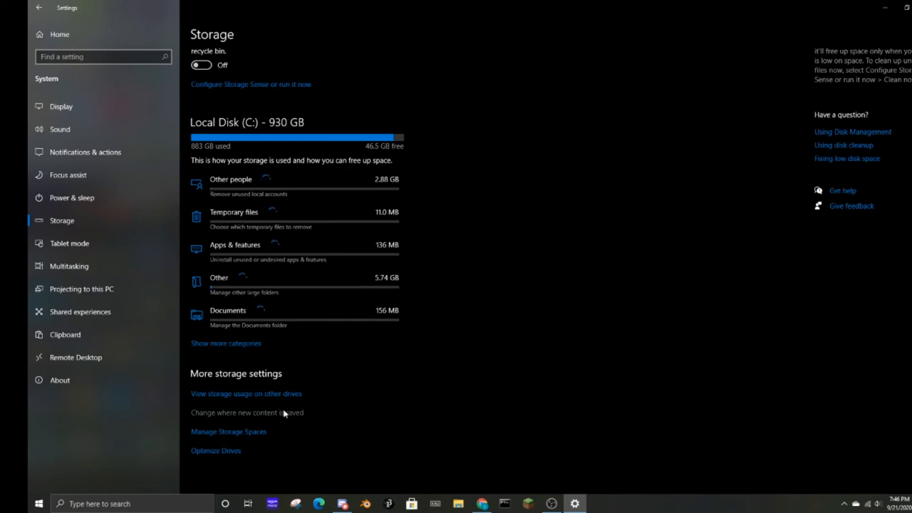
Point new apps, documents, music, photos and videos to 2 TB (E:) and apply
{"action": "left_click", "coordinate": [247, 413]}
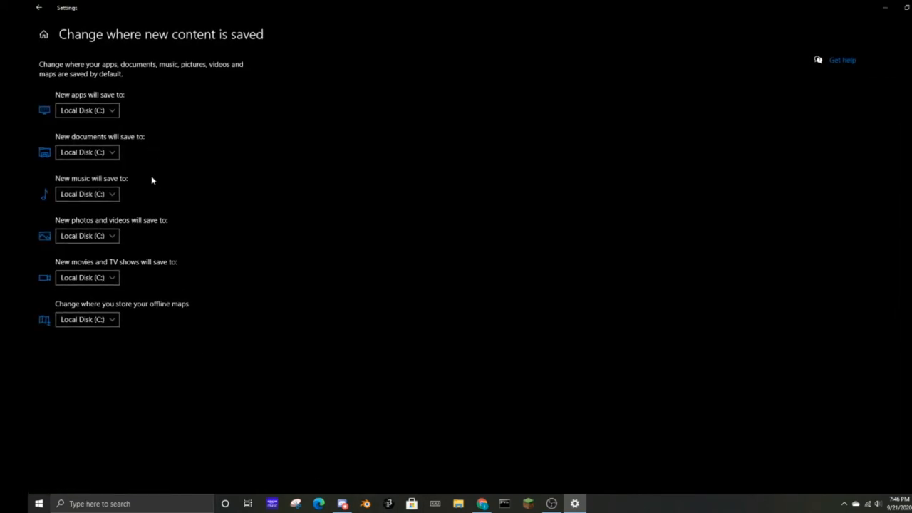
{"action": "mouse_move", "coordinate": [87, 111]}
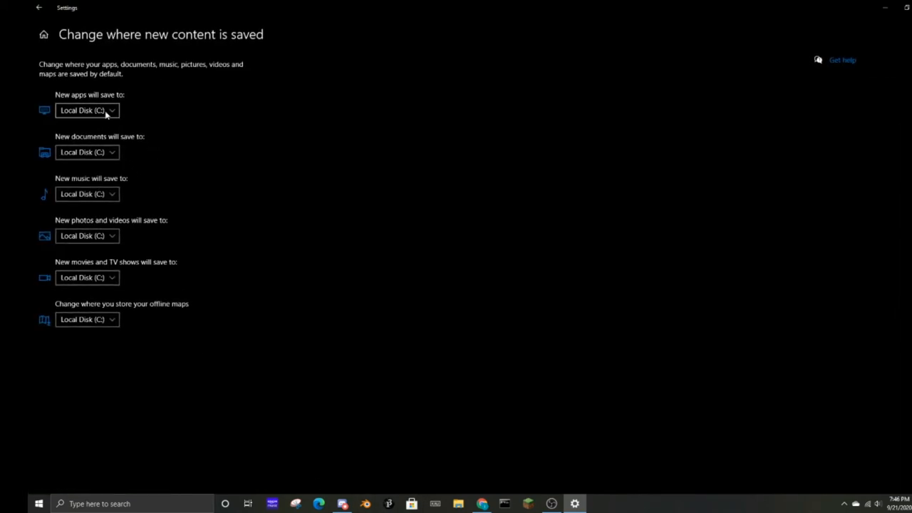
{"action": "left_click", "coordinate": [86, 109]}
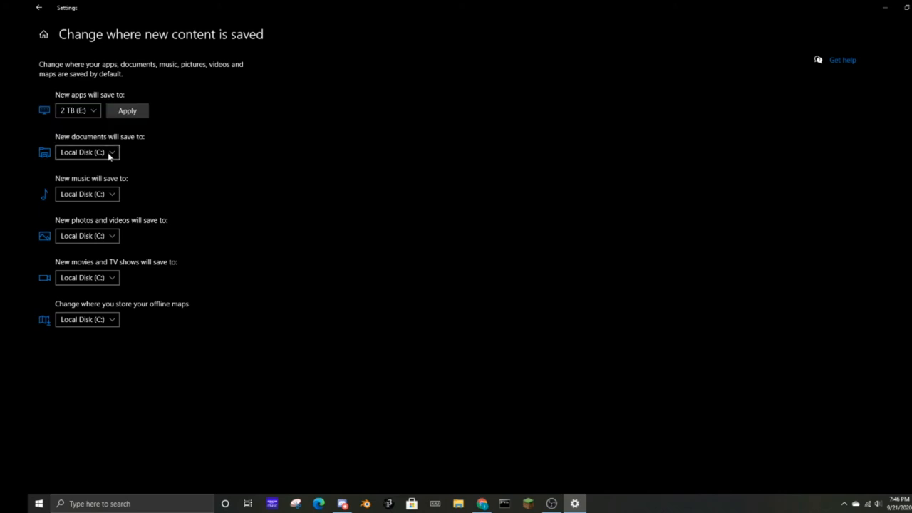
{"action": "left_click", "coordinate": [78, 151]}
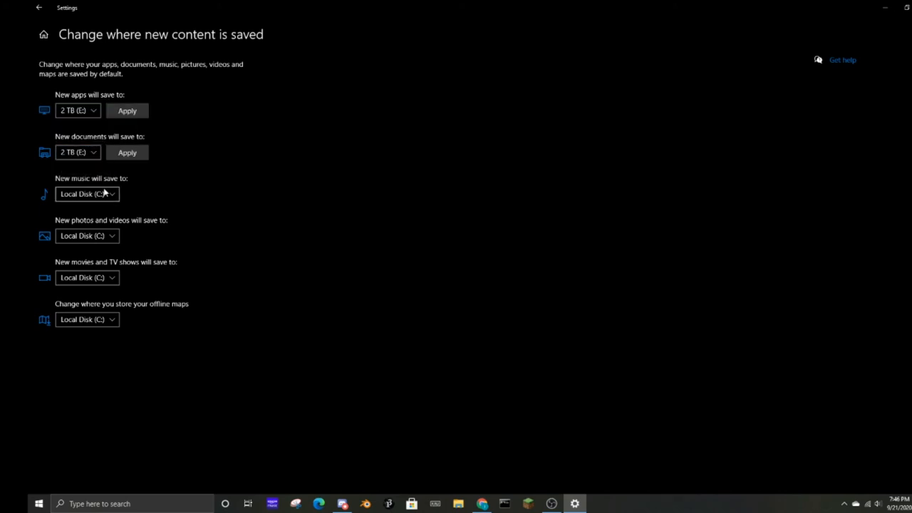
{"action": "left_click", "coordinate": [87, 235]}
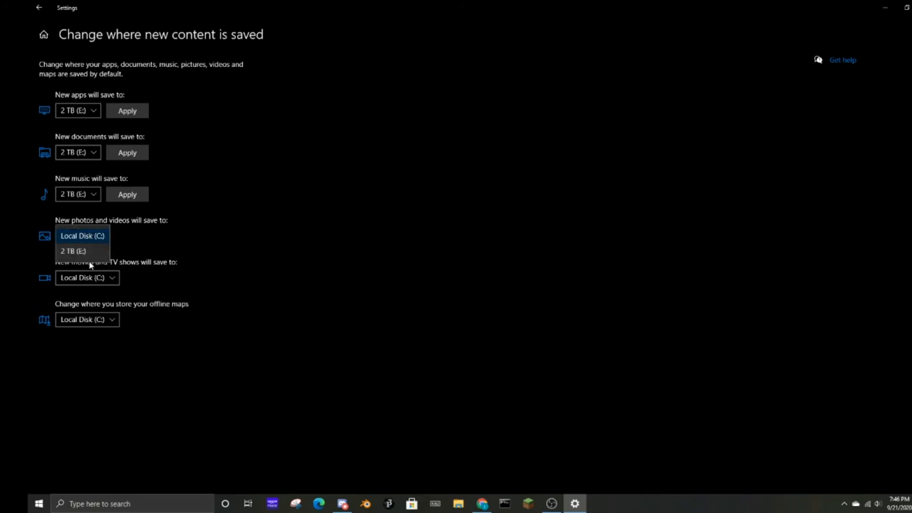
{"action": "left_click", "coordinate": [72, 251]}
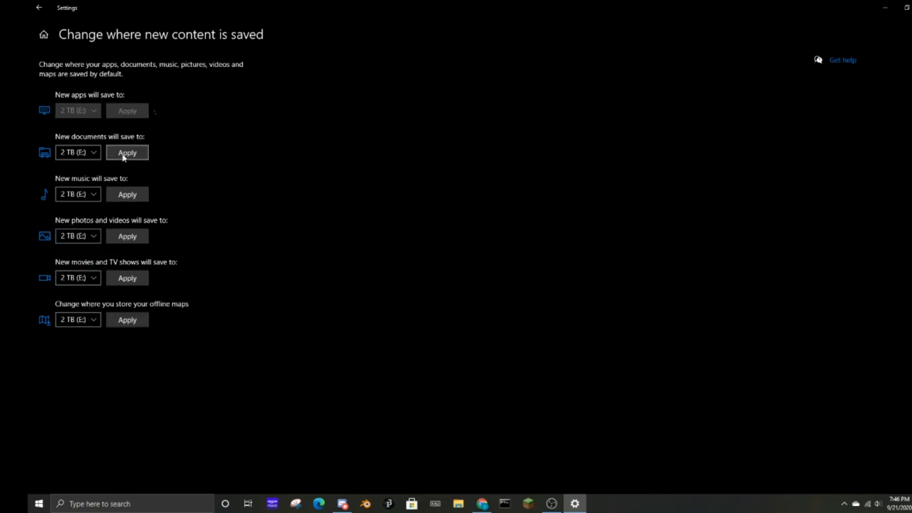
{"action": "left_click", "coordinate": [127, 151]}
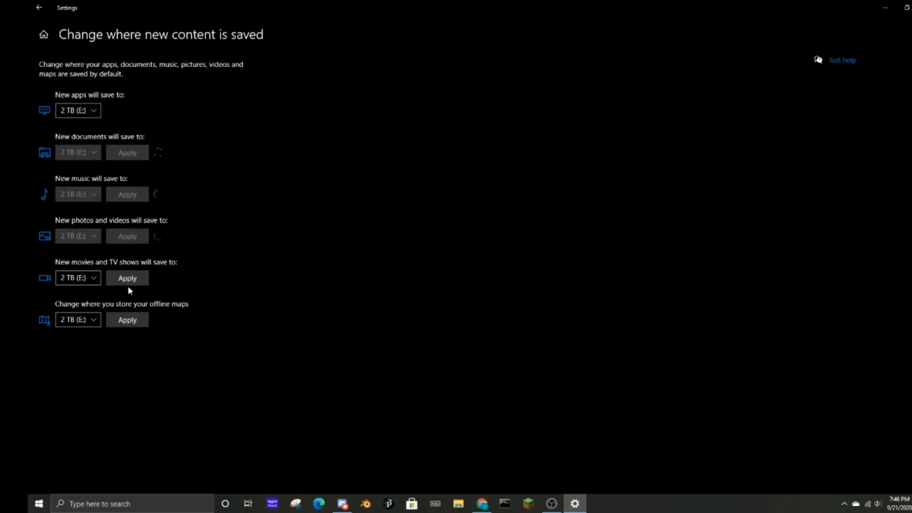